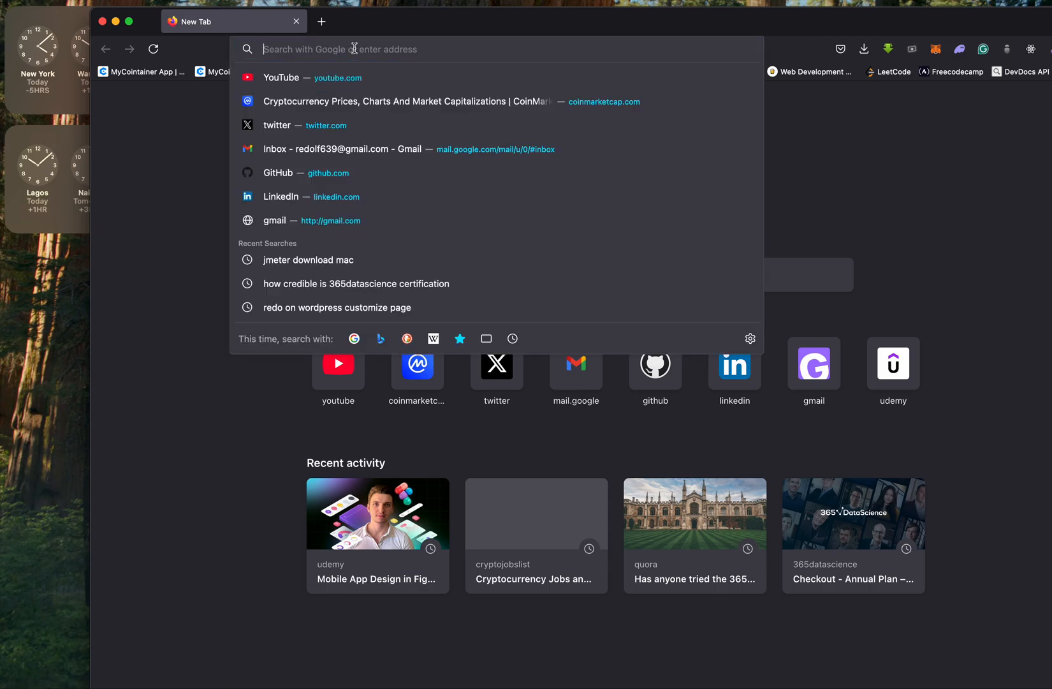
# Step: Search Google for 'jmeter download mac' using the address-bar suggestion
pyautogui.write('jmeter downlo')
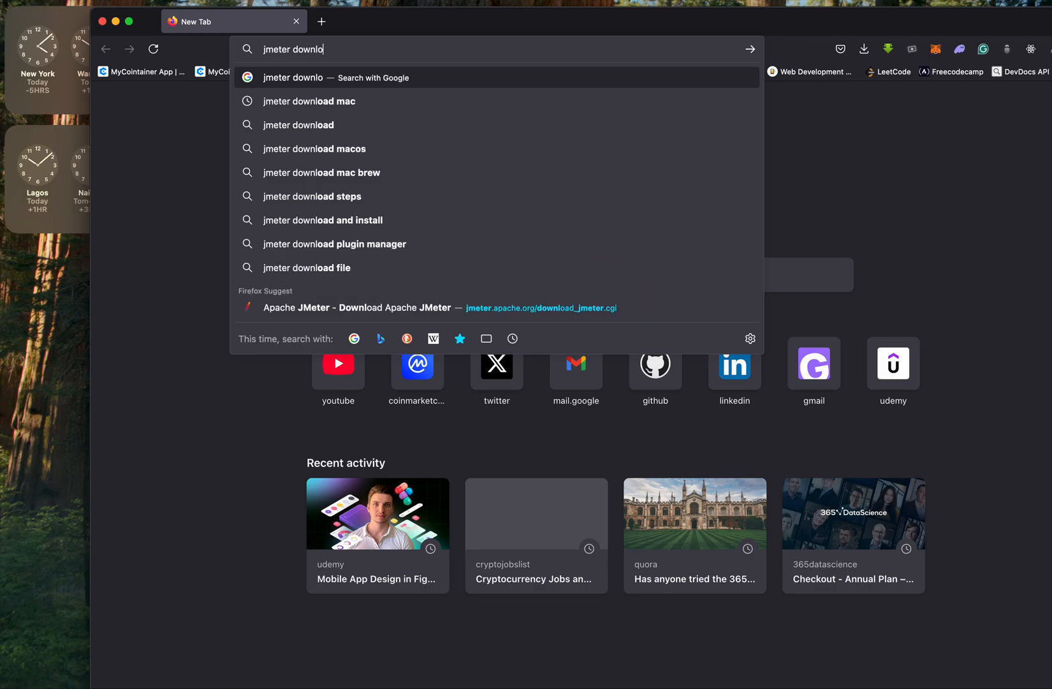
pyautogui.click(309, 101)
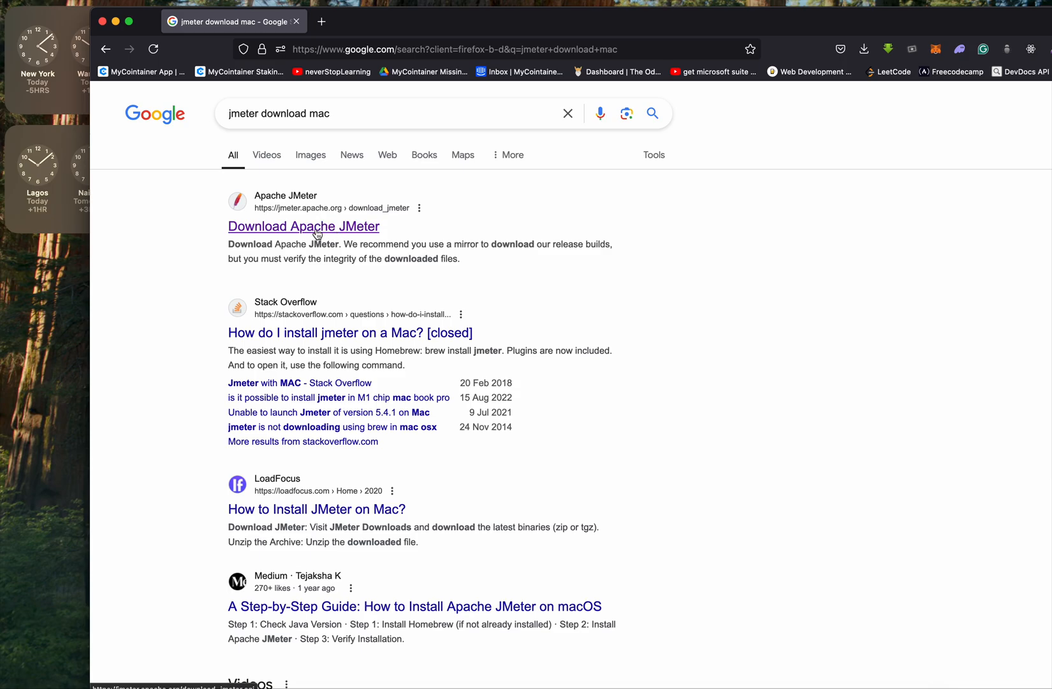
# Step: Download apache-jmeter-5.6.3.zip from the official JMeter download page's Binaries section
pyautogui.click(303, 226)
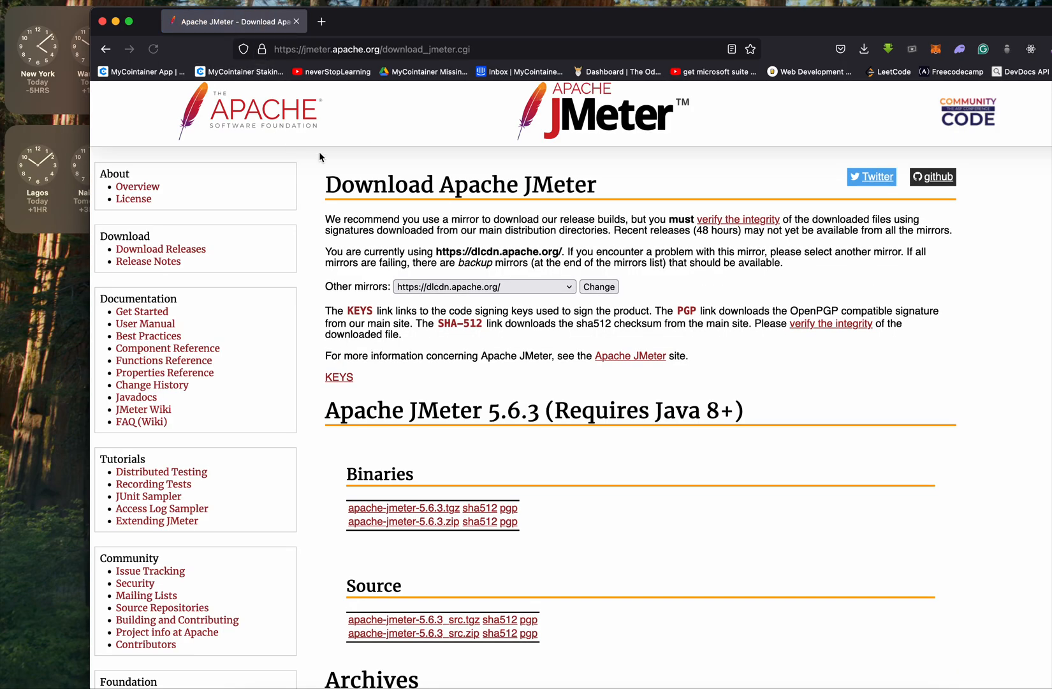
pyautogui.moveTo(591, 380)
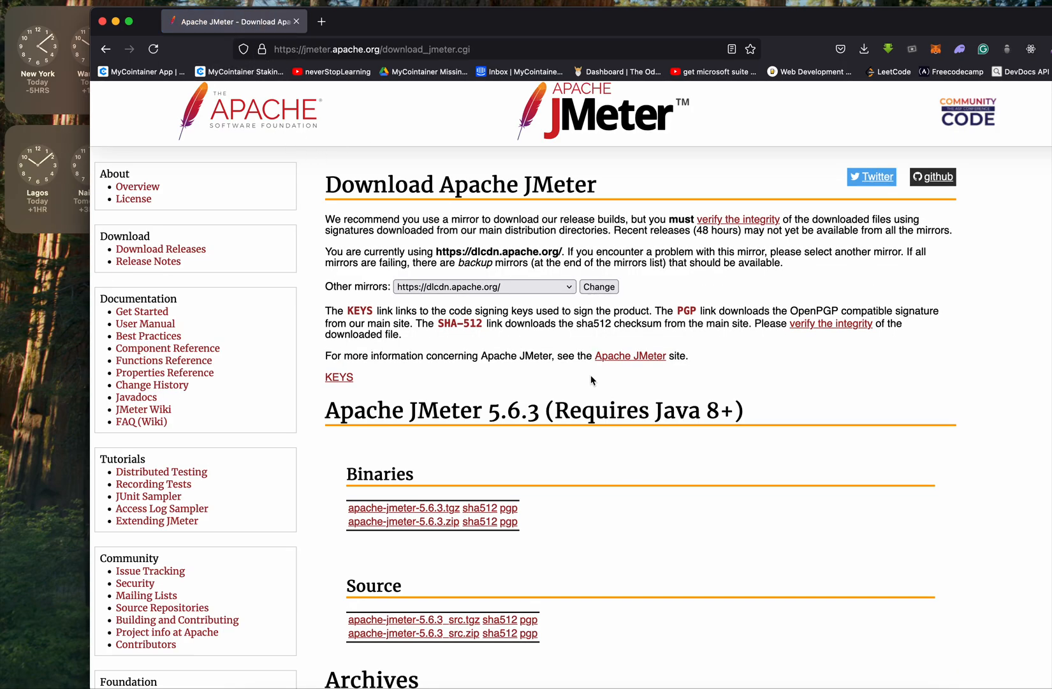
pyautogui.scroll(-3)
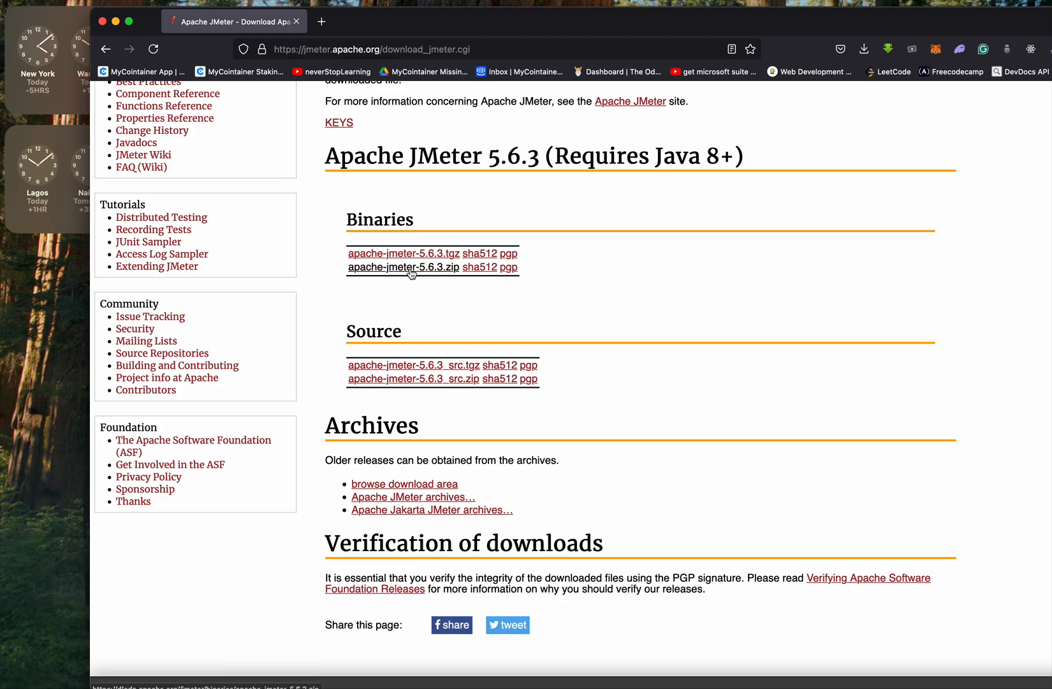
pyautogui.click(403, 266)
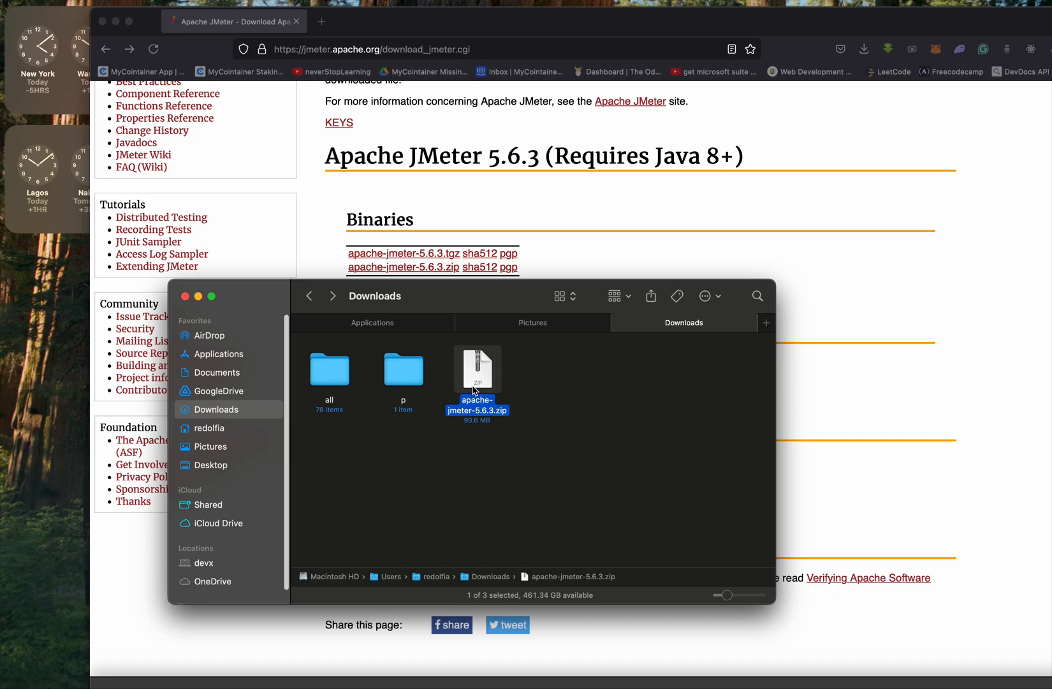
# Step: Extract apache-jmeter-5.6.3.zip in Downloads via its context menu, then deselect
pyautogui.rightClick(477, 368)
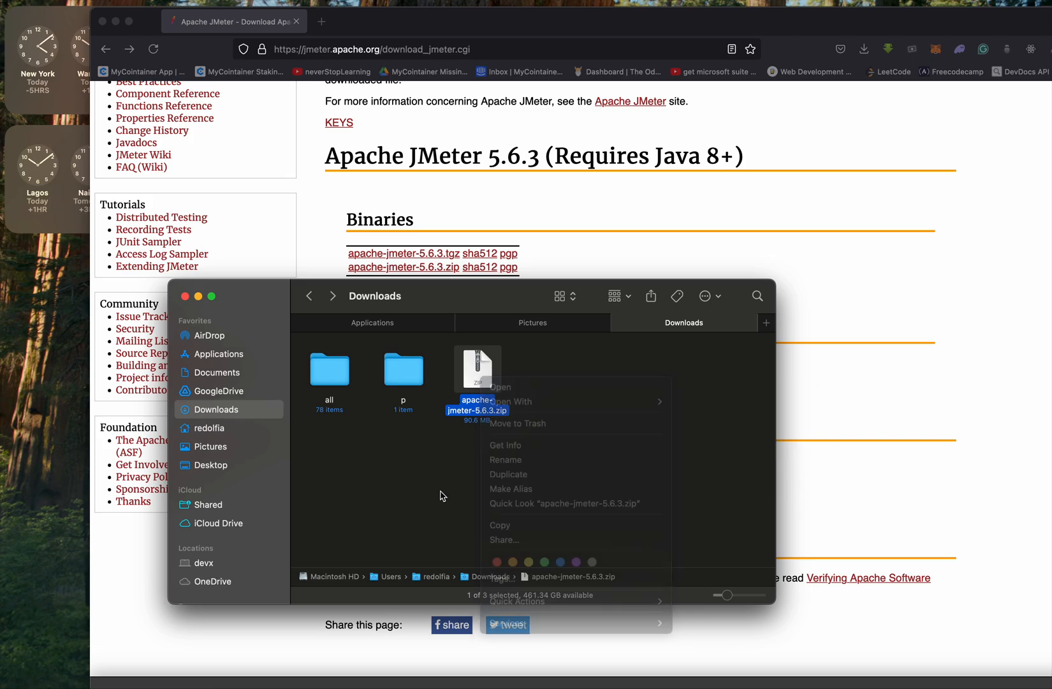
pyautogui.click(498, 387)
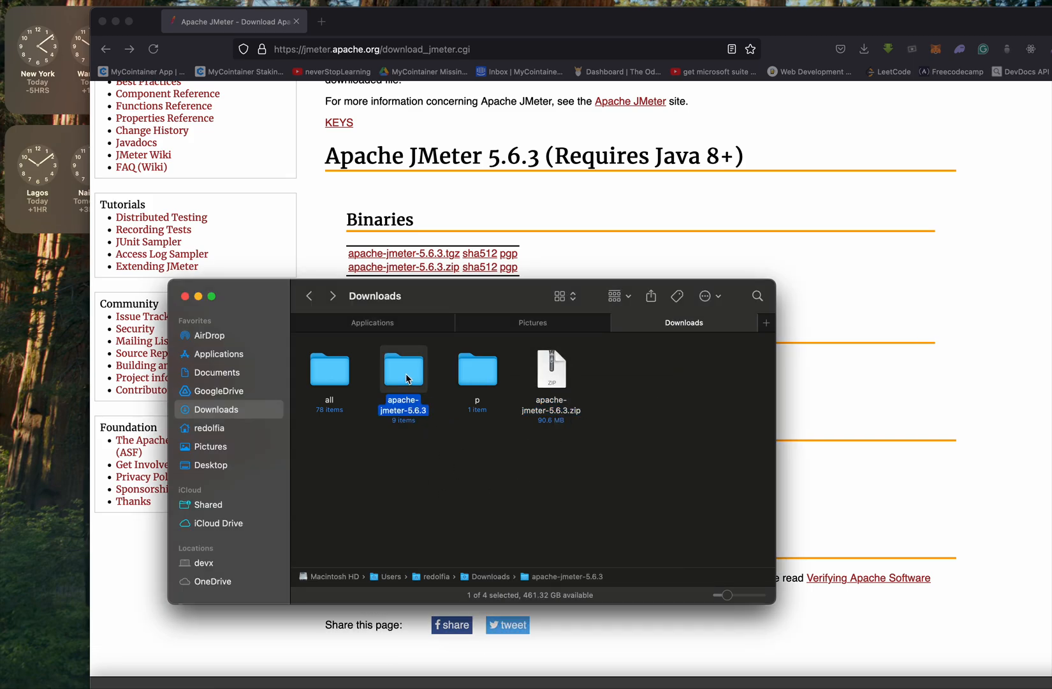
pyautogui.moveTo(459, 309)
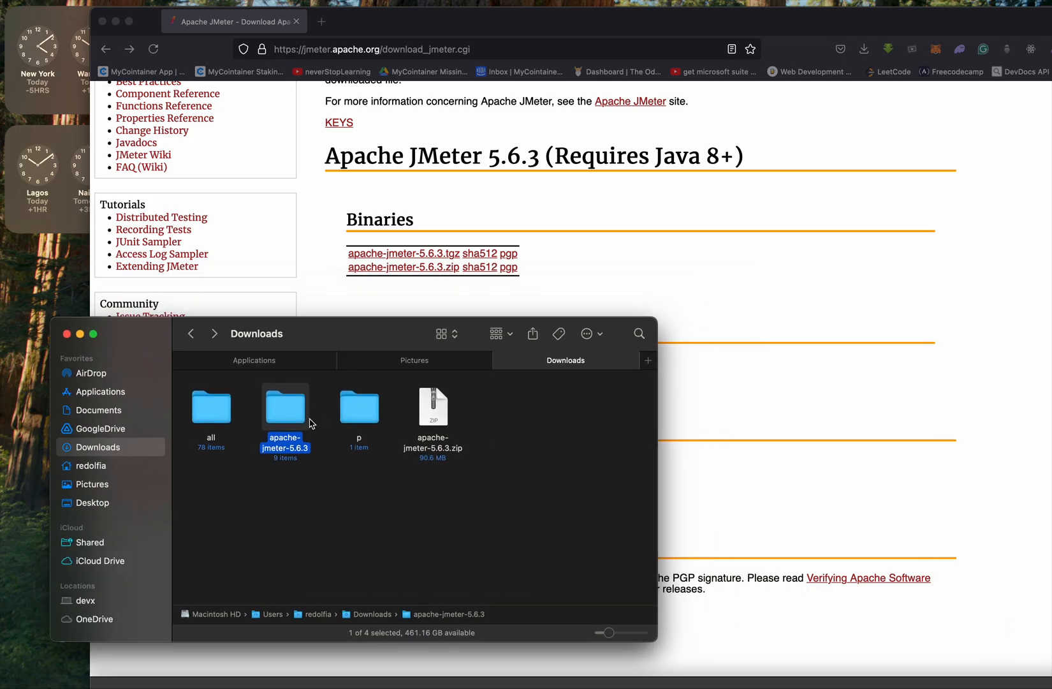
pyautogui.click(470, 524)
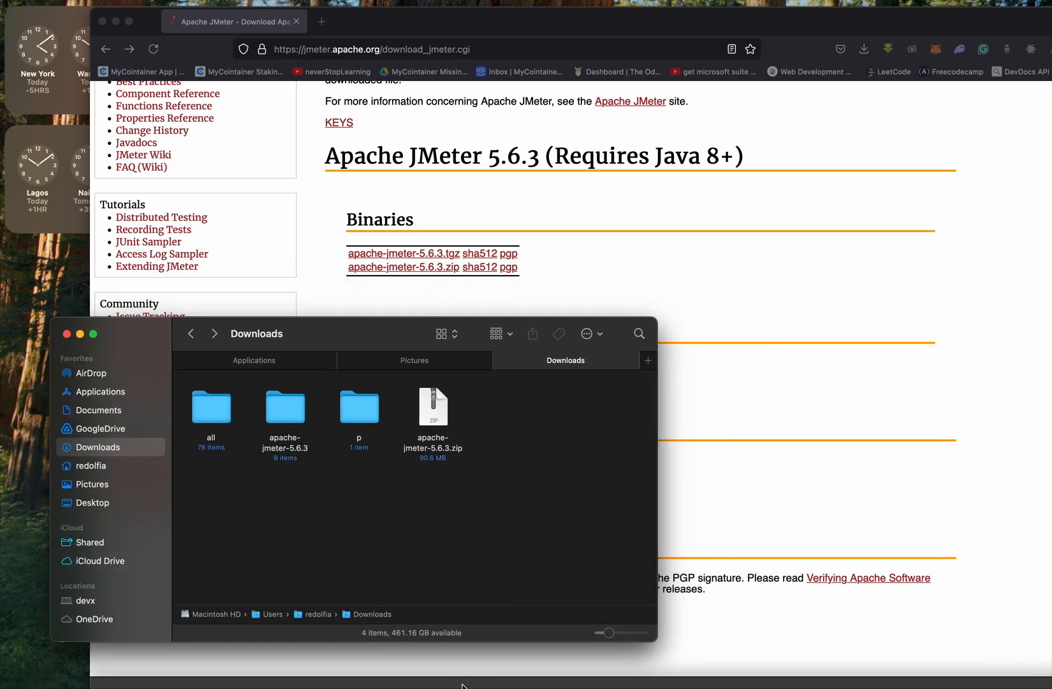
pyautogui.moveTo(460, 681)
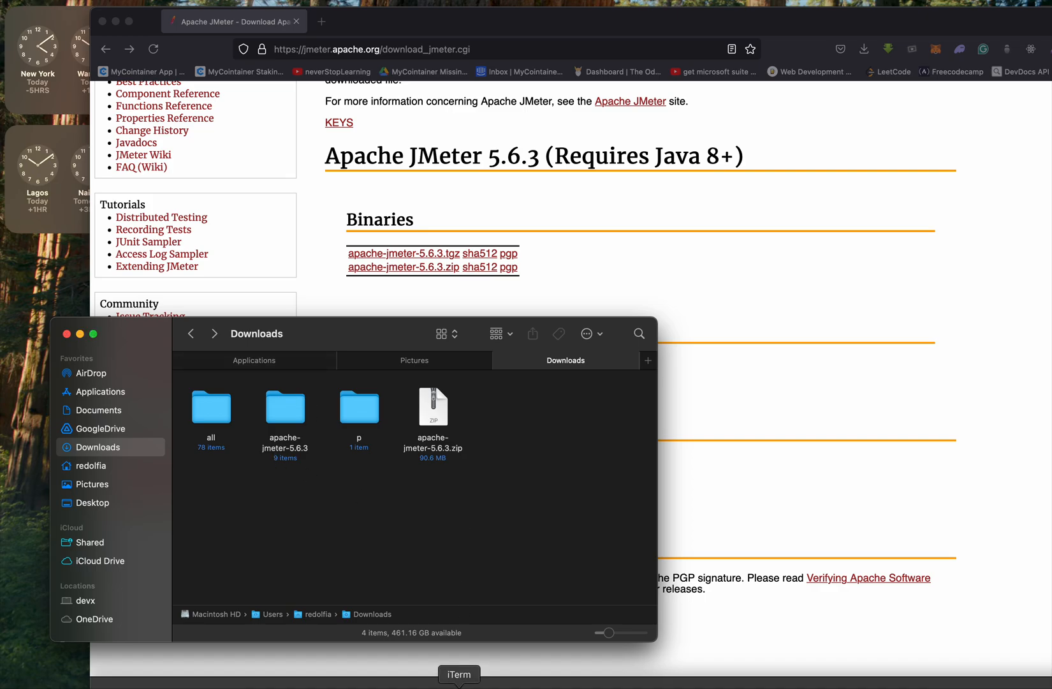
# Step: Open a terminal and change into ~/Downloads/apache-jmeter-5.6.3
pyautogui.click(459, 674)
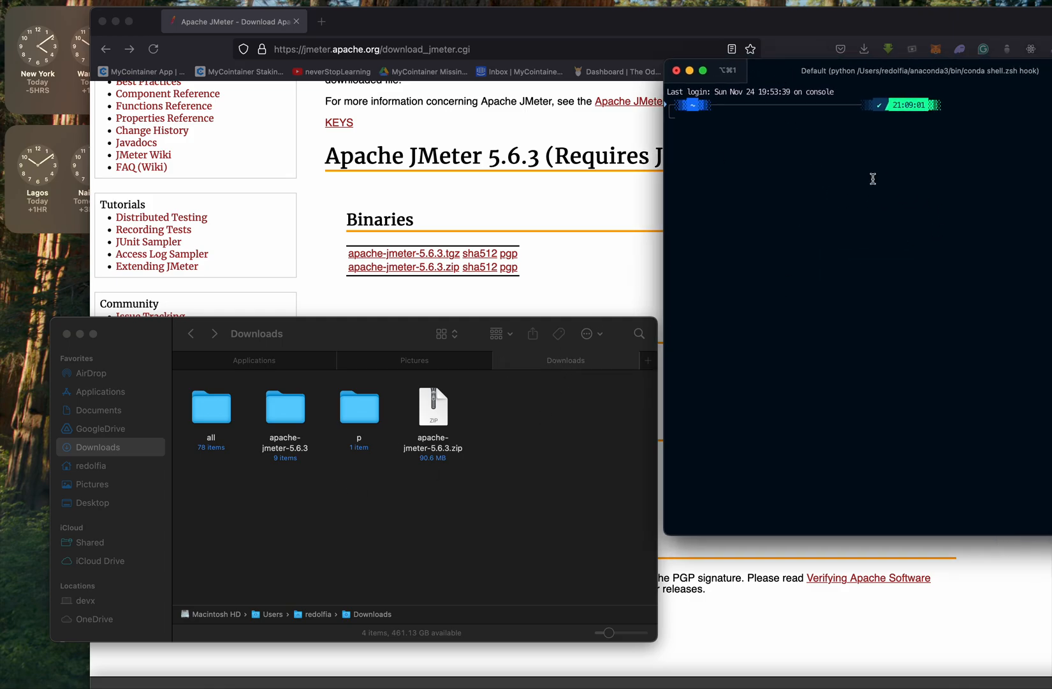
pyautogui.write('cd backend')
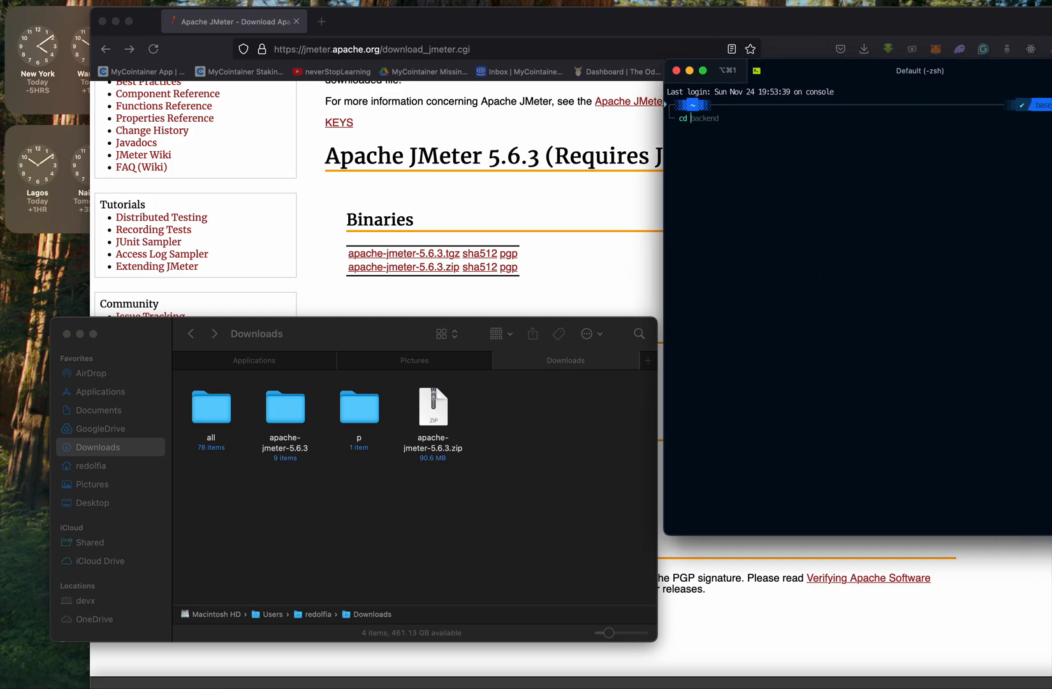
pyautogui.write('Downloads/heatmap/scripts/')
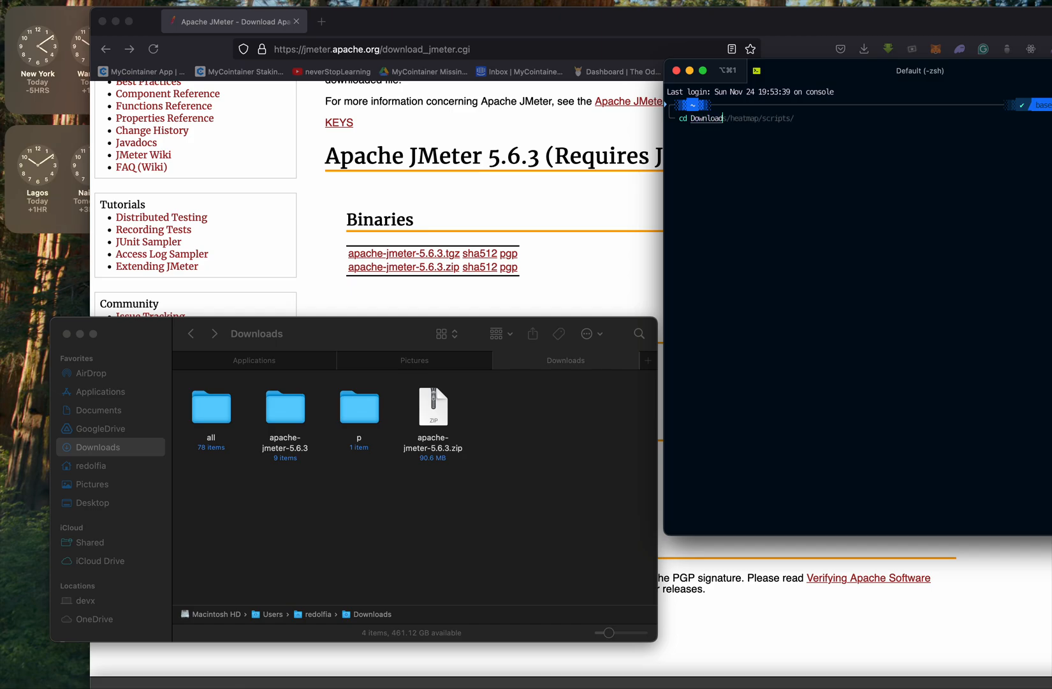
pyautogui.press('Return')
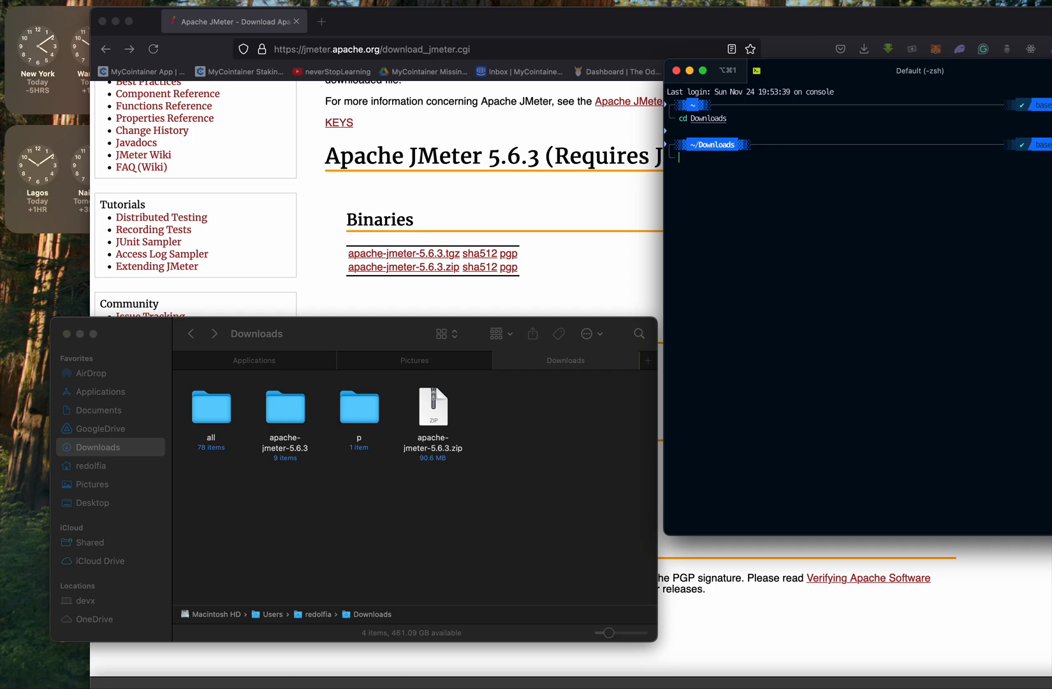
pyautogui.write('cd apache-jmeter-5.6.3/')
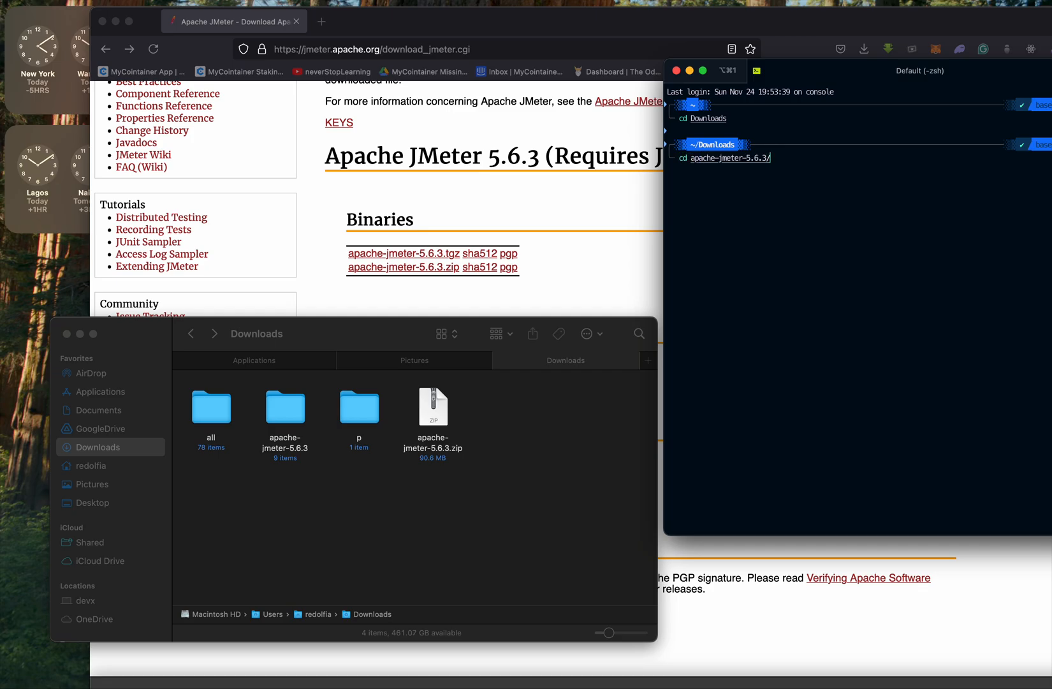
pyautogui.press('Return')
pyautogui.write('ls')
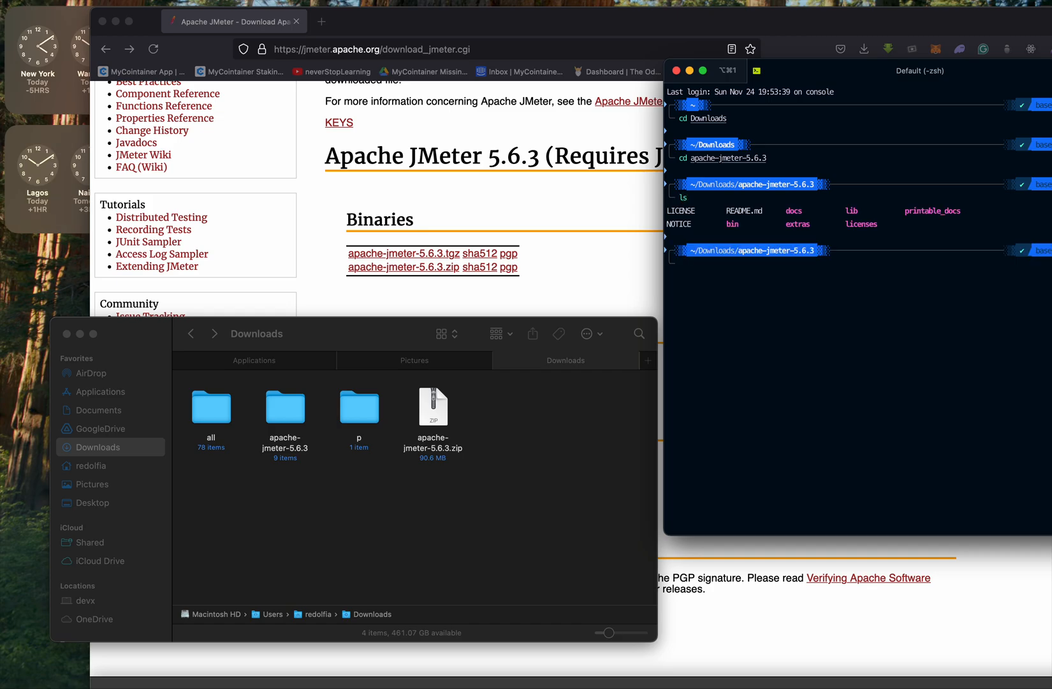
pyautogui.moveTo(730, 242)
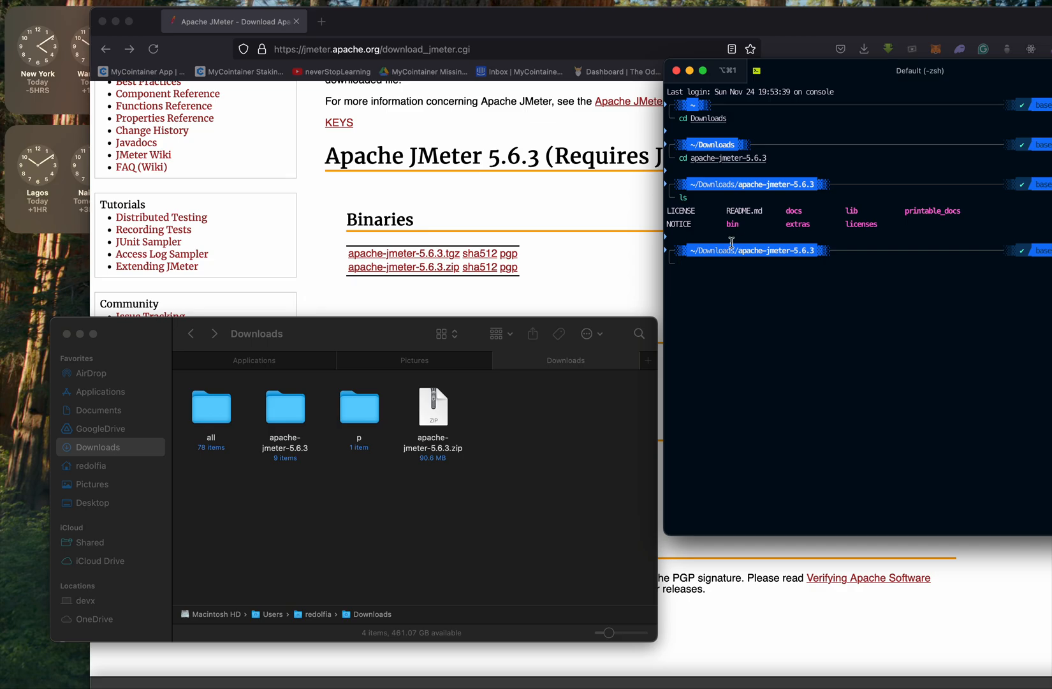
# Step: Move into the bin folder and type the 'sh jmeter.sh' command at the prompt
pyautogui.write('cd bin')
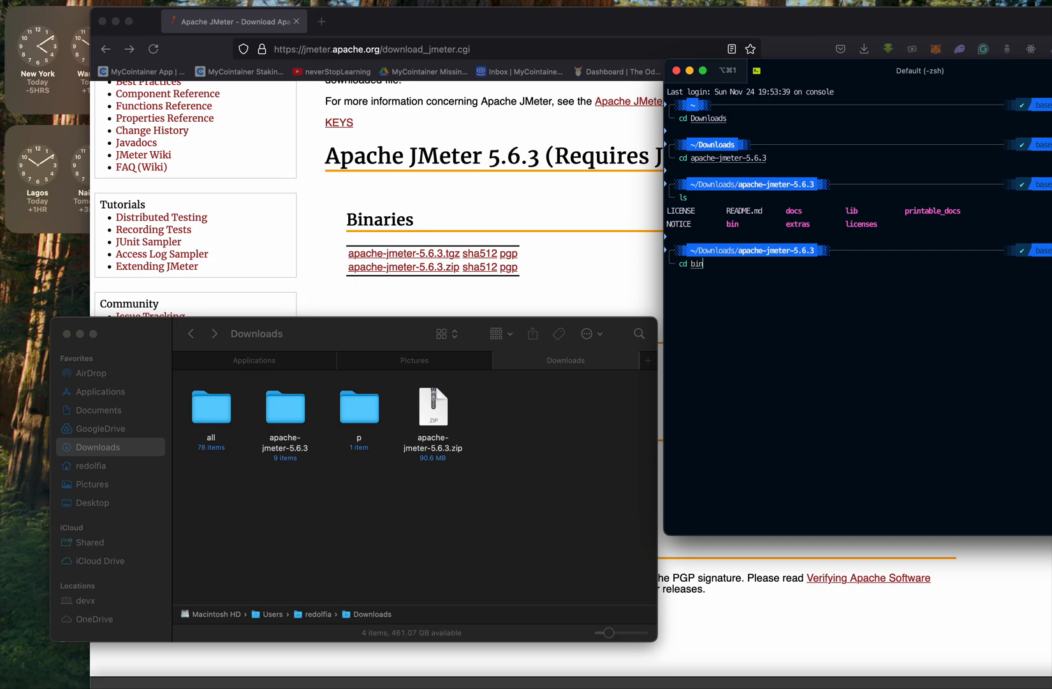
pyautogui.press('Return')
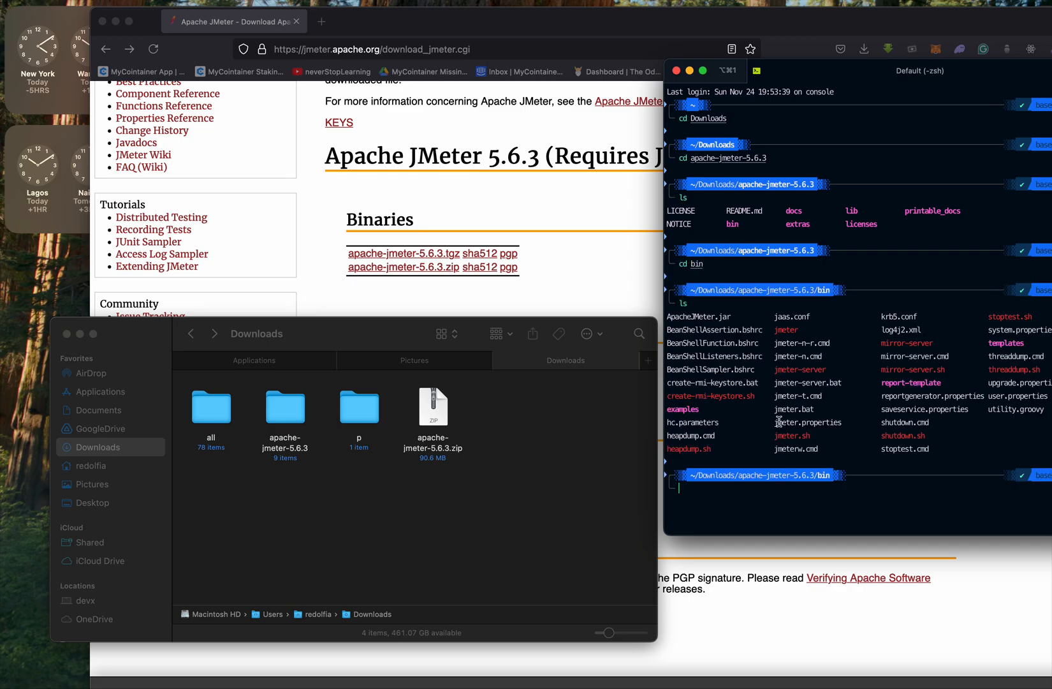
pyautogui.moveTo(946, 453)
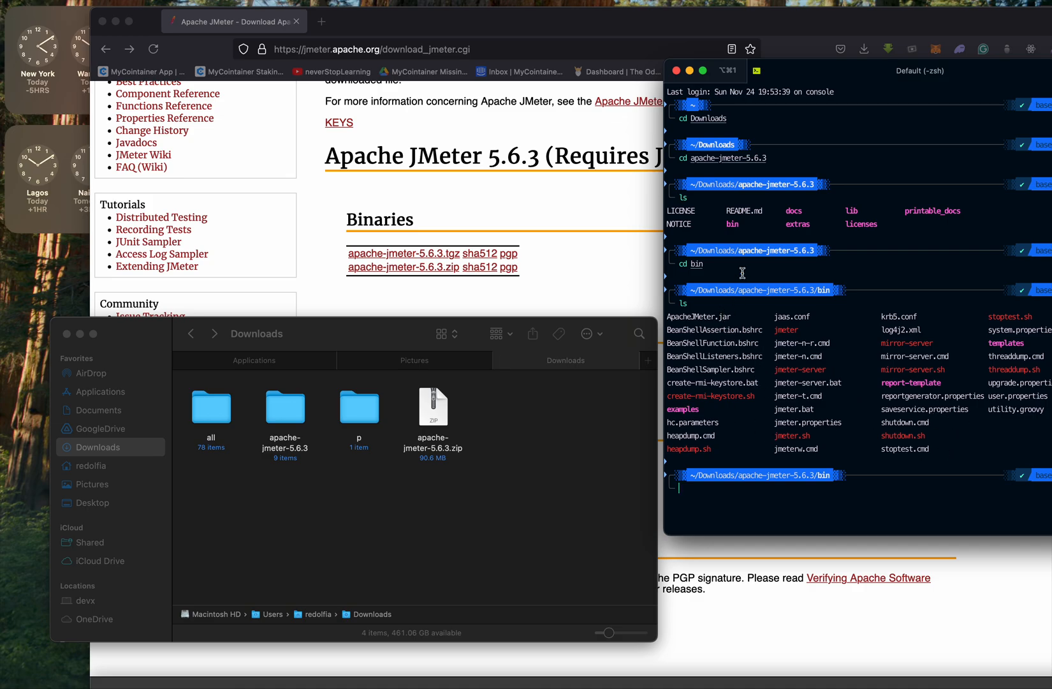
pyautogui.moveTo(900, 492)
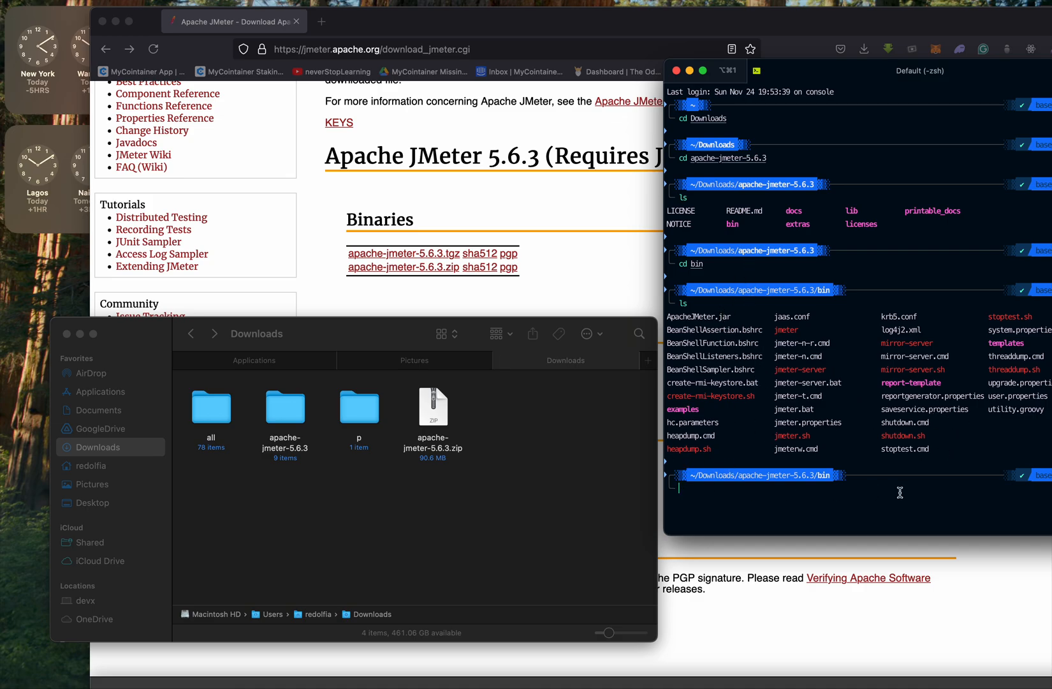
pyautogui.moveTo(795, 437)
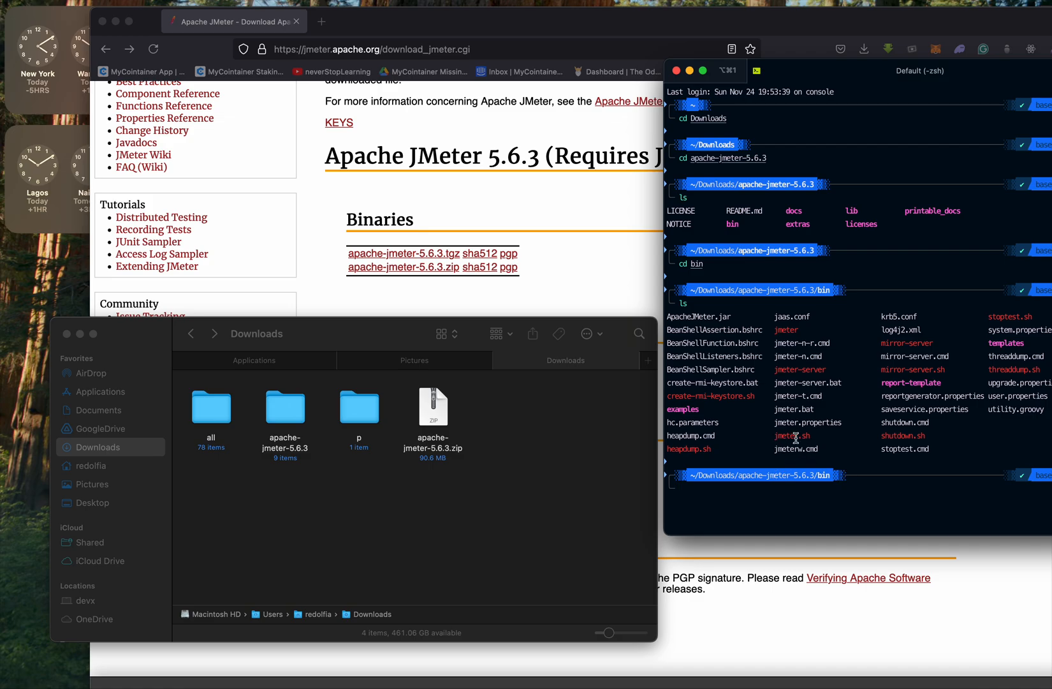
pyautogui.doubleClick(792, 435)
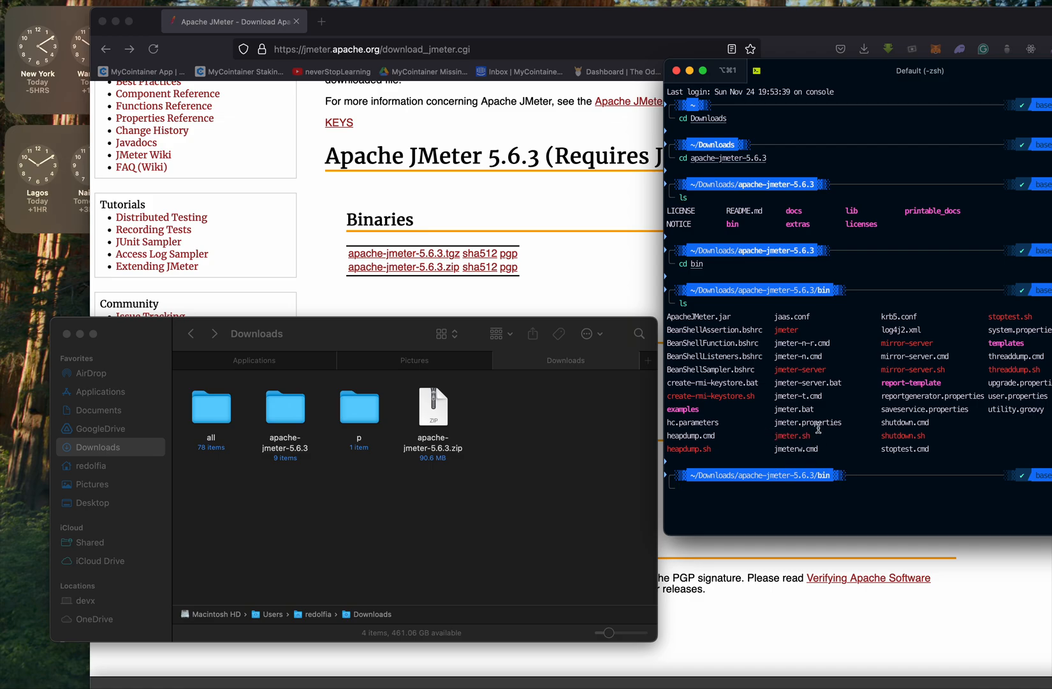
pyautogui.moveTo(745, 497)
pyautogui.write('sh jmeter')
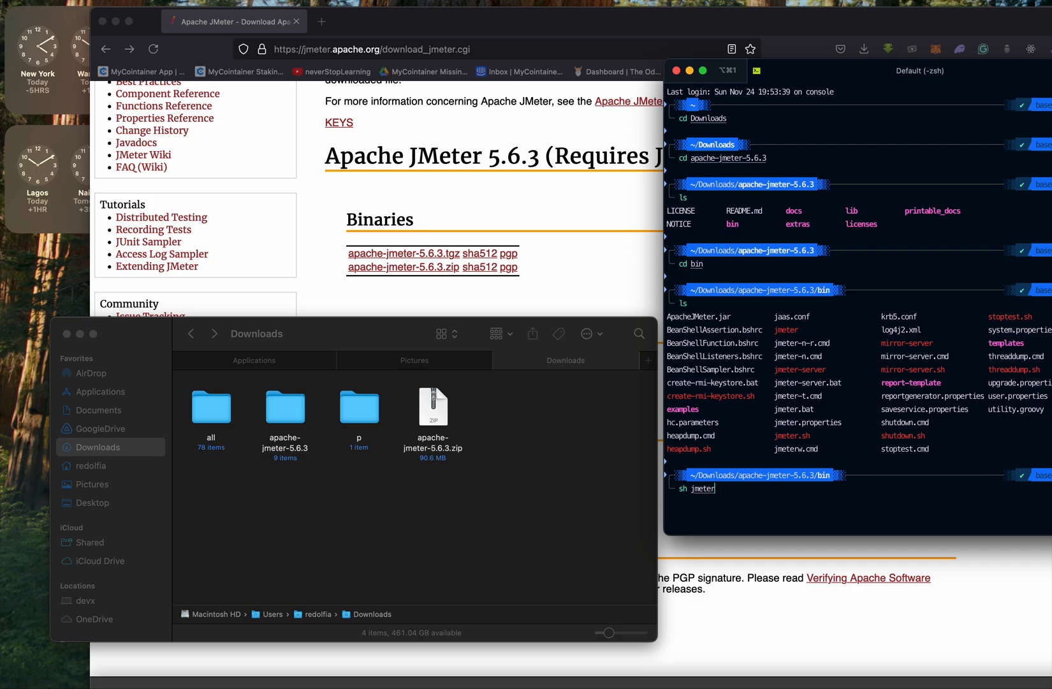
pyautogui.write('.sh')
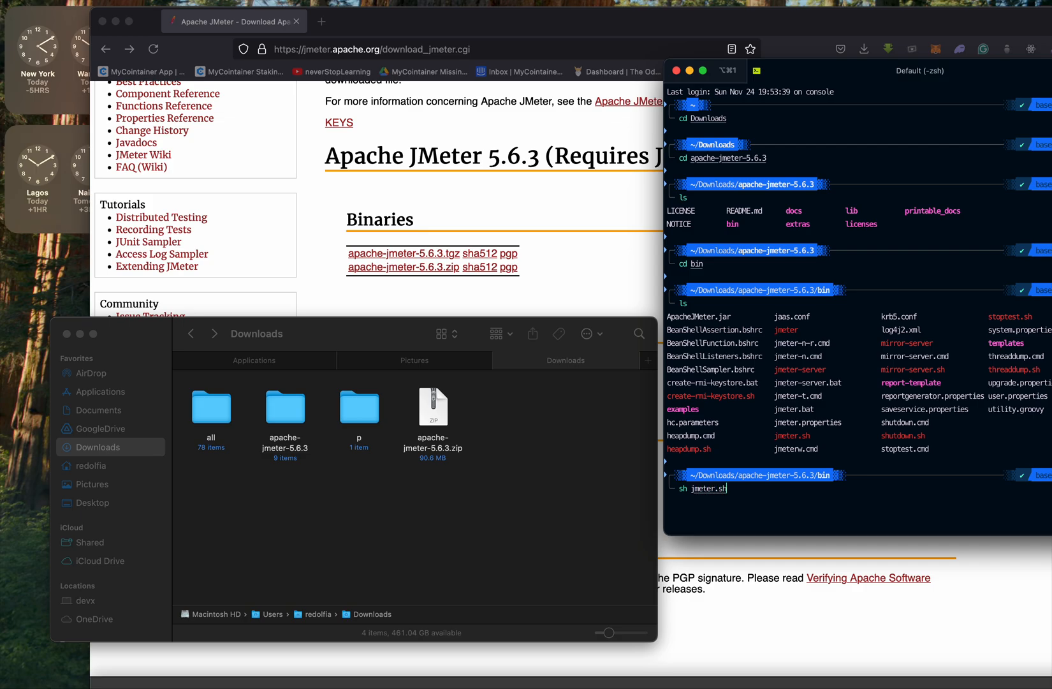
# Step: Run 'sh jmeter.sh' to launch Apache JMeter 5.6.3 with an empty Test Plan
pyautogui.press('Return')
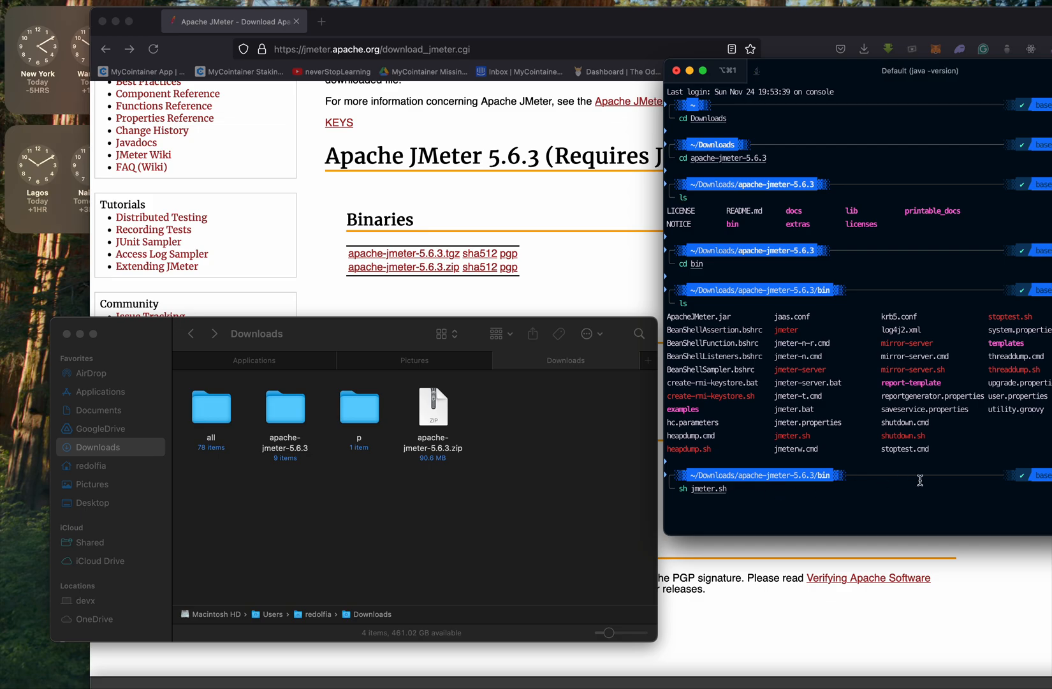
pyautogui.press('Return')
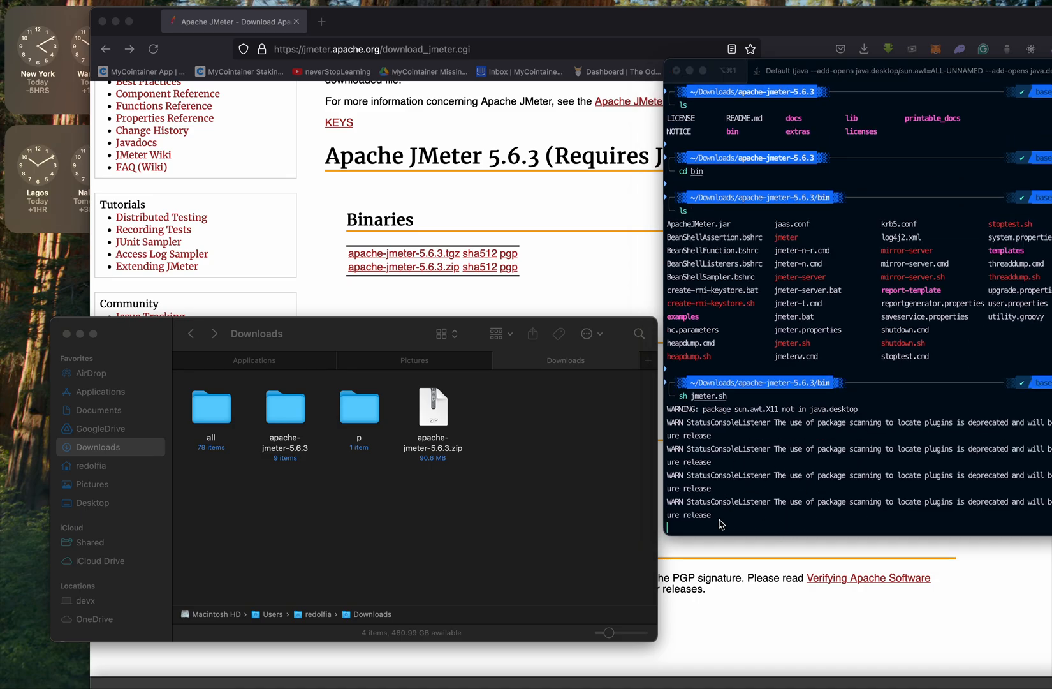
pyautogui.scroll(-3)
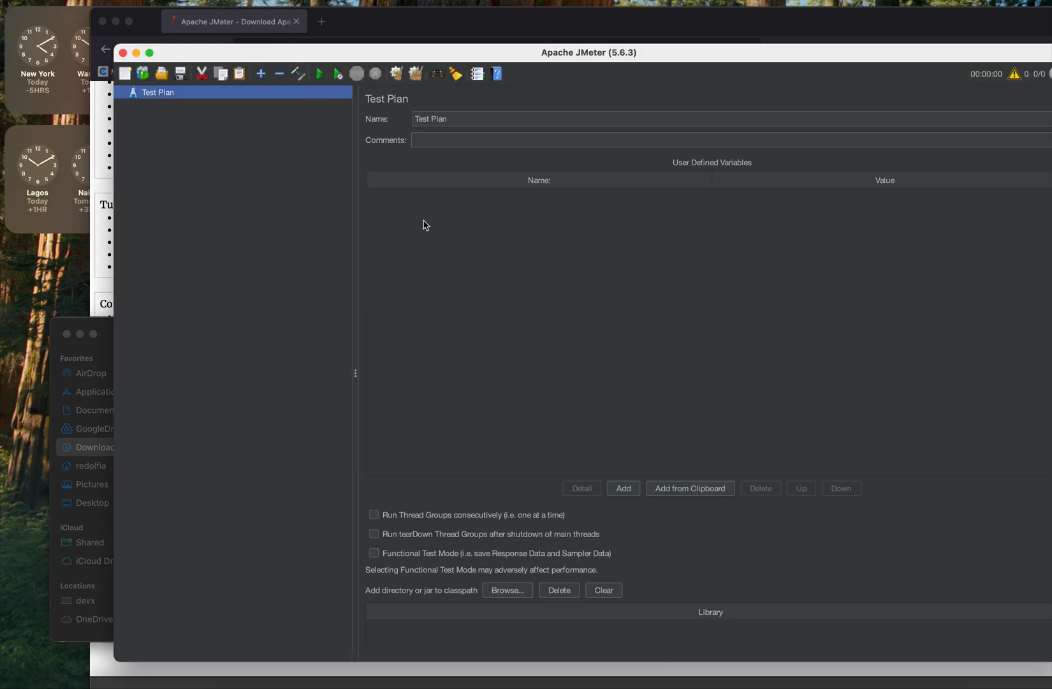
pyautogui.moveTo(522, 455)
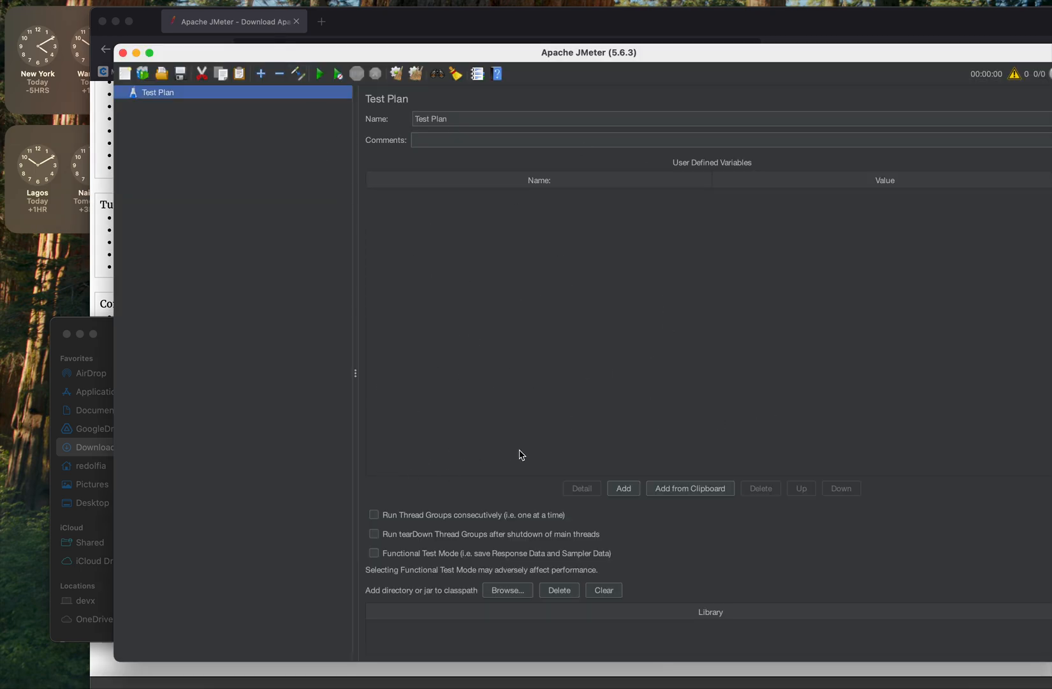
pyautogui.moveTo(599, 396)
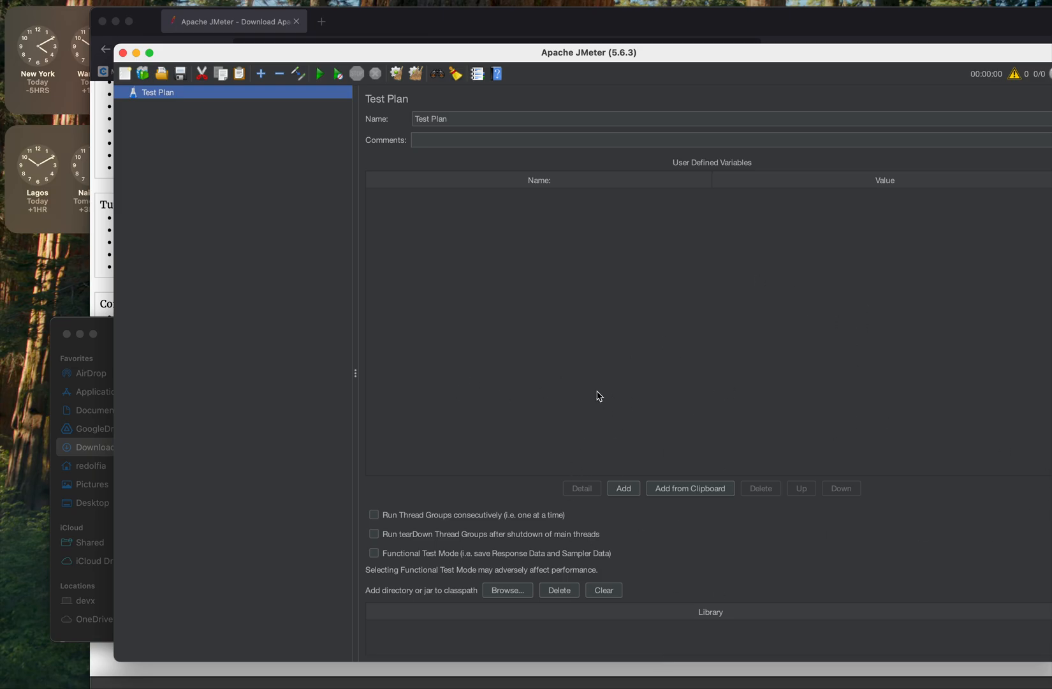
pyautogui.moveTo(287, 511)
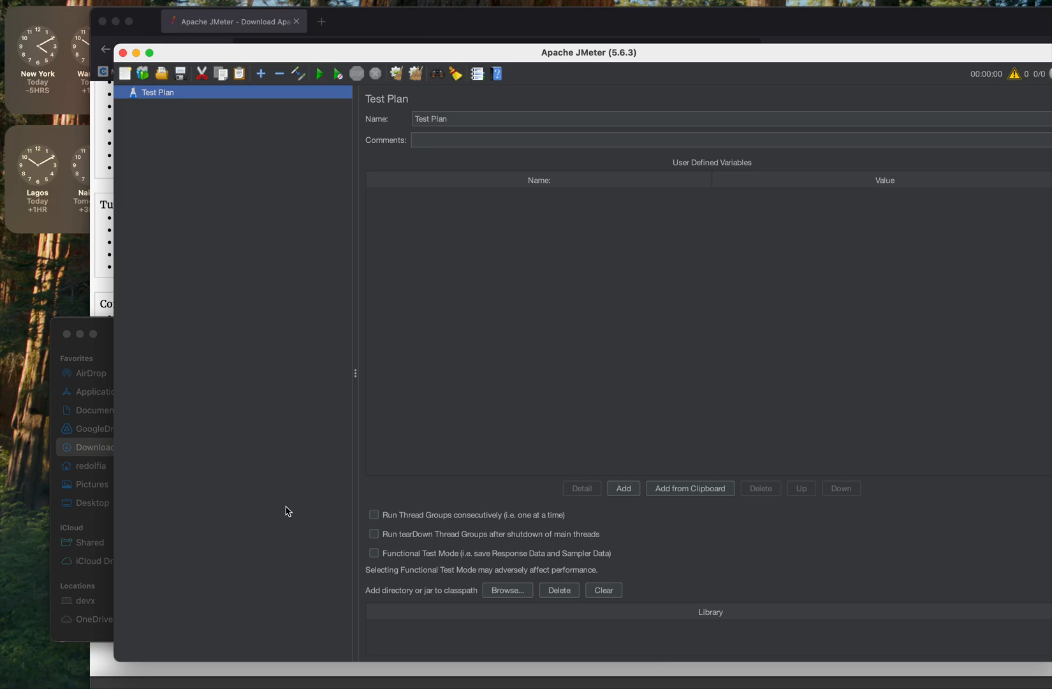
pyautogui.moveTo(565, 462)
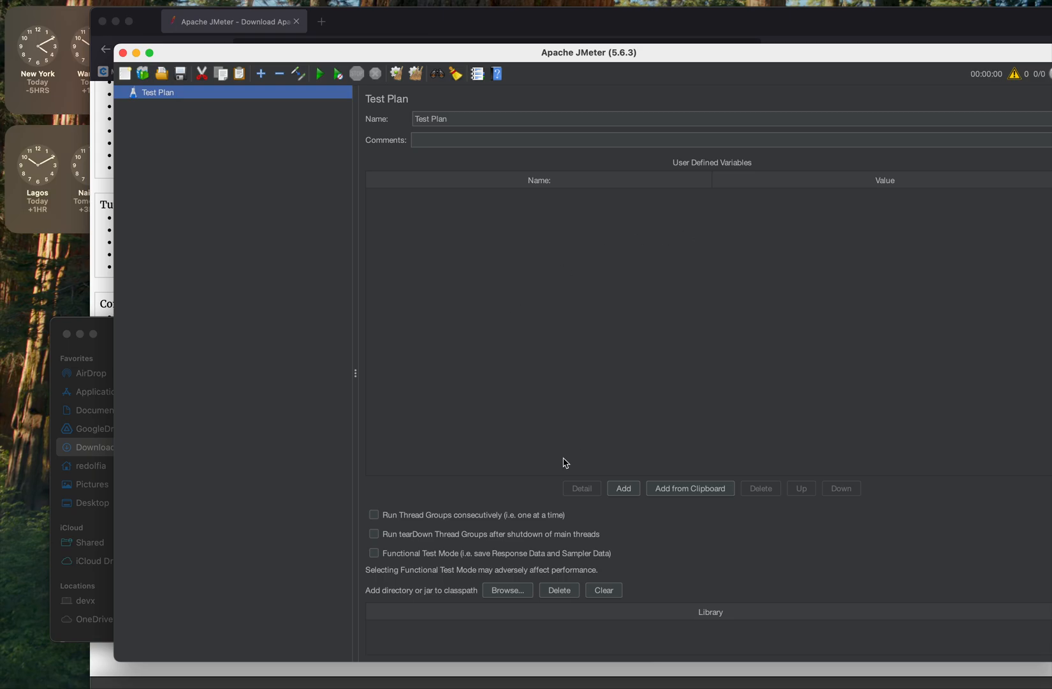
pyautogui.moveTo(517, 396)
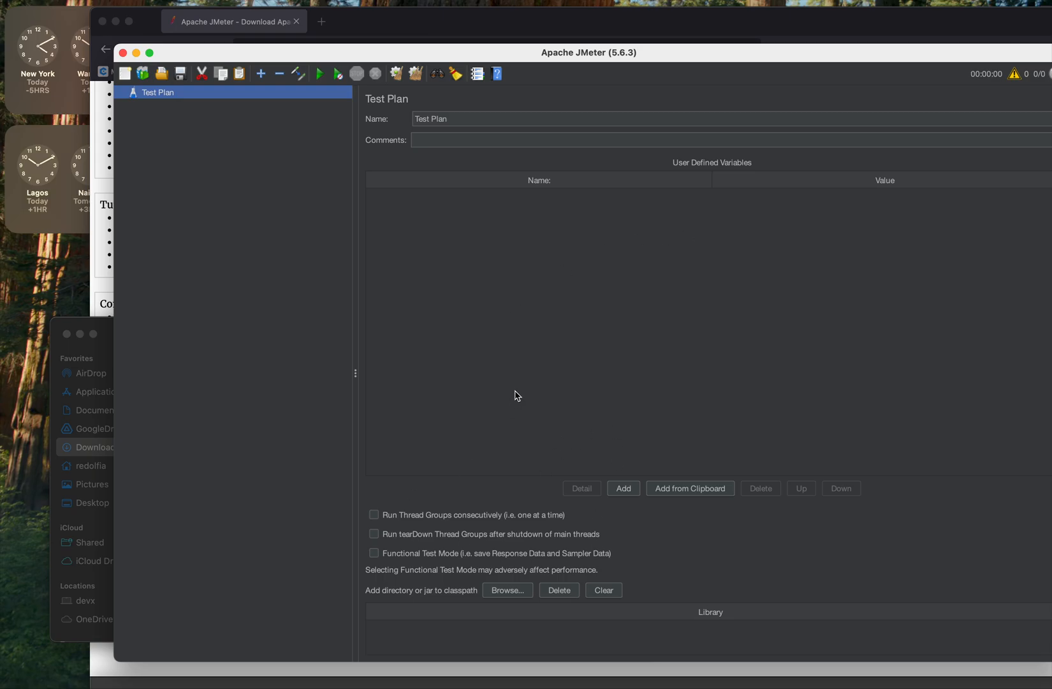
pyautogui.moveTo(892, 55)
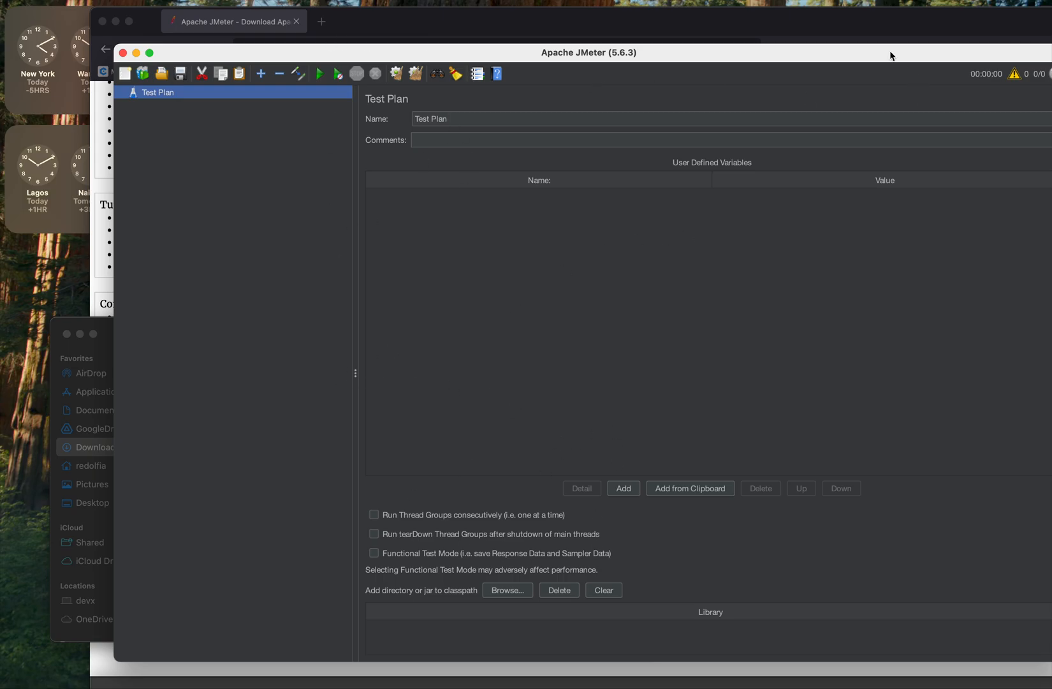